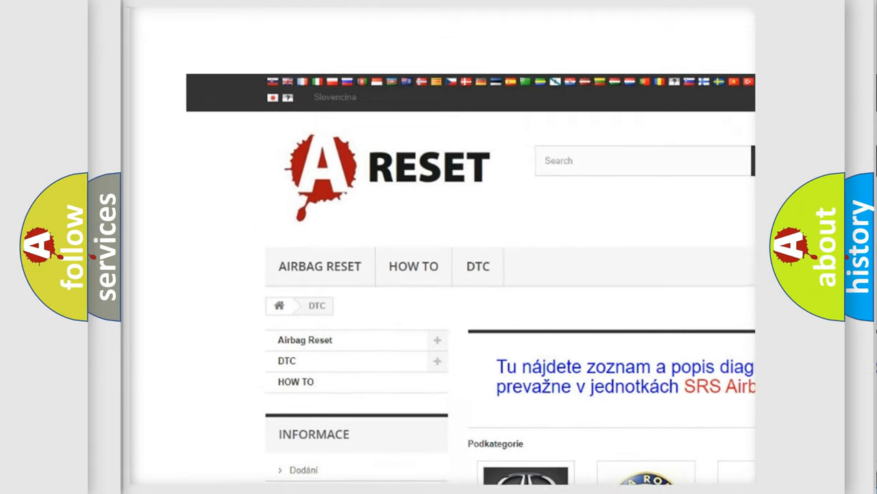
Step: Open the ALFA ROMEO DTC tile and scroll through its B, C and P code list
scroll("down", 3)
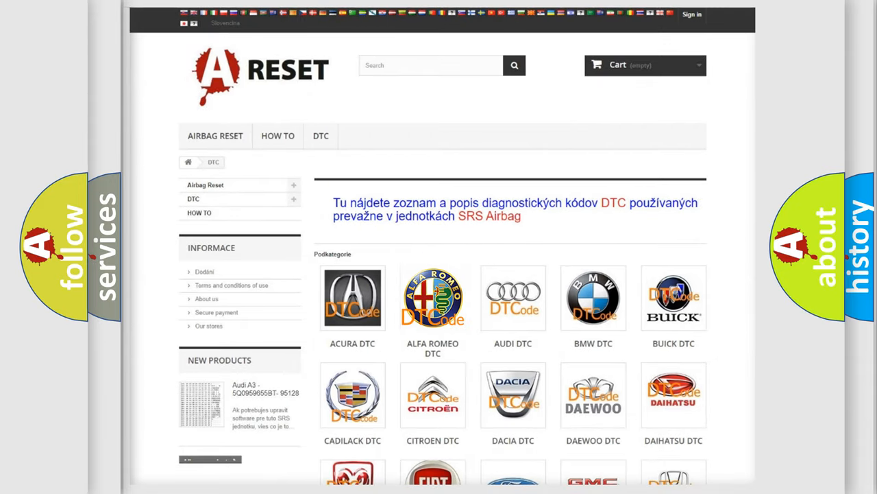
left_click(432, 298)
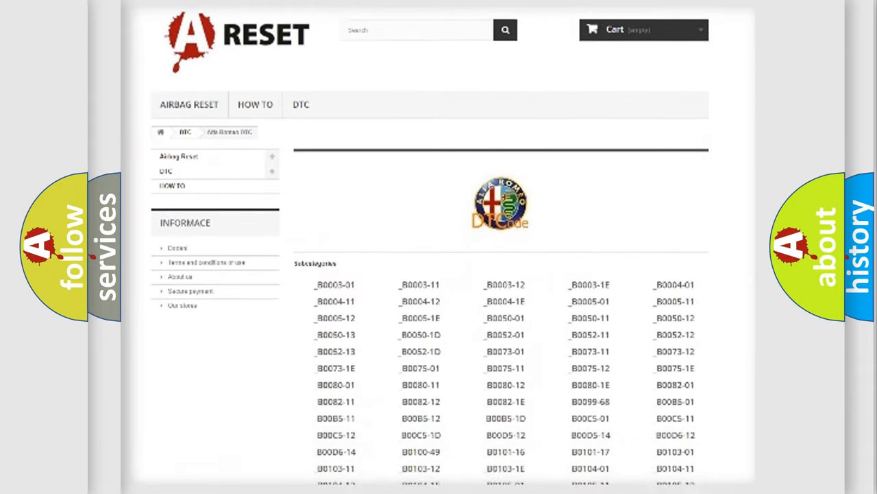
scroll("down", 3)
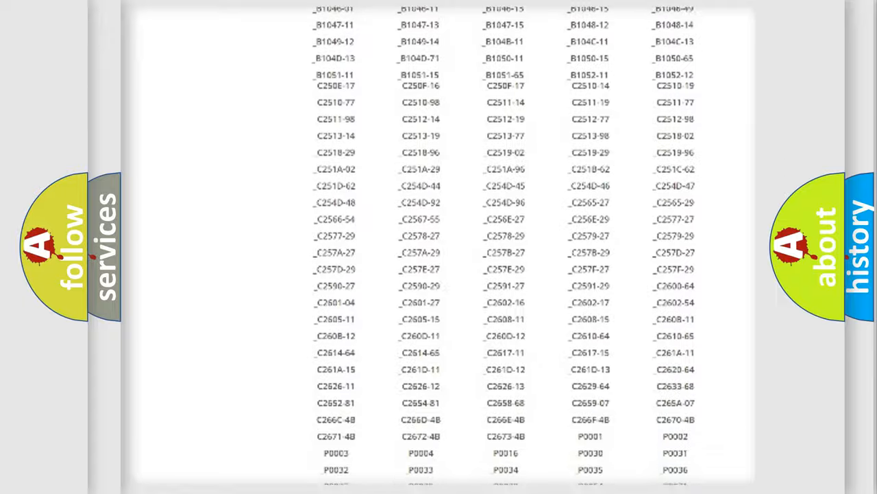